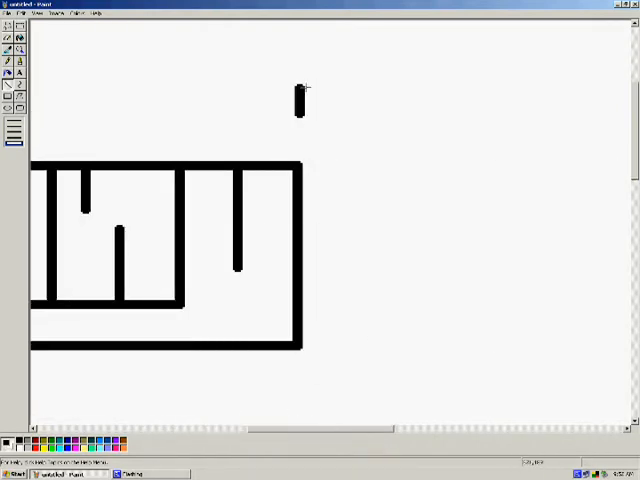
Draw another thick black edge of the blocky letter outlines.
{"action": "left_click_drag", "start_coordinate": [300, 96], "coordinate": [324, 164]}
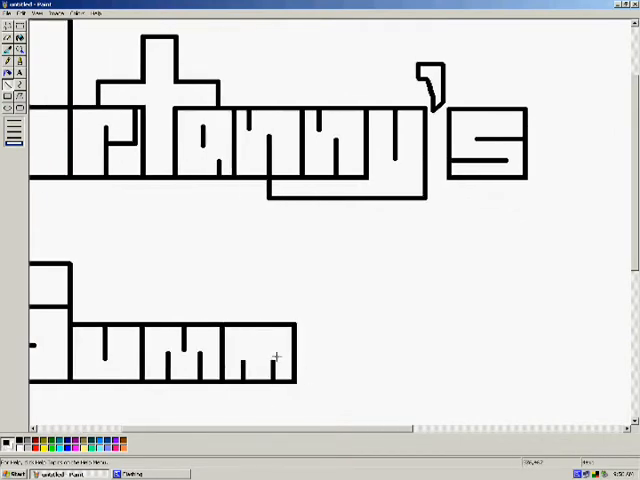
Draw a large filled cyan rectangle beneath the green-filled logo.
{"action": "scroll", "scroll_direction": "right", "scroll_amount": 3}
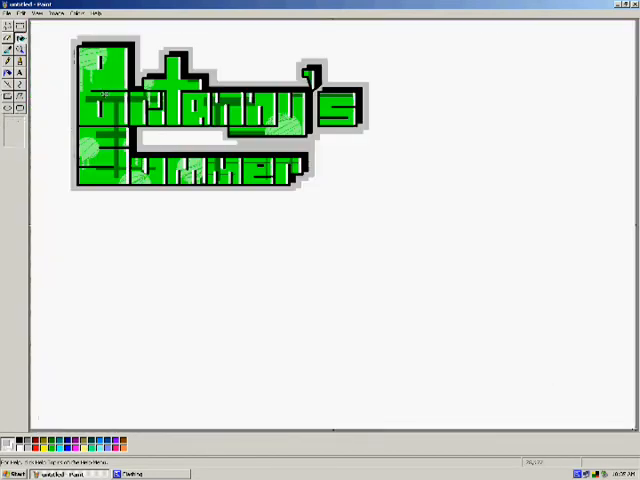
{"action": "left_click_drag", "start_coordinate": [56, 216], "coordinate": [390, 420]}
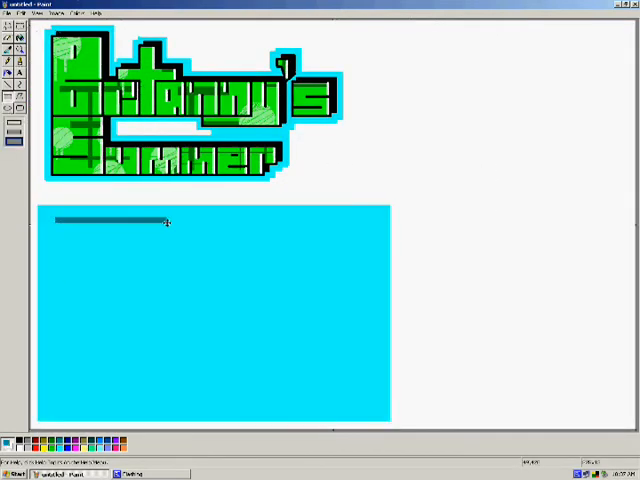